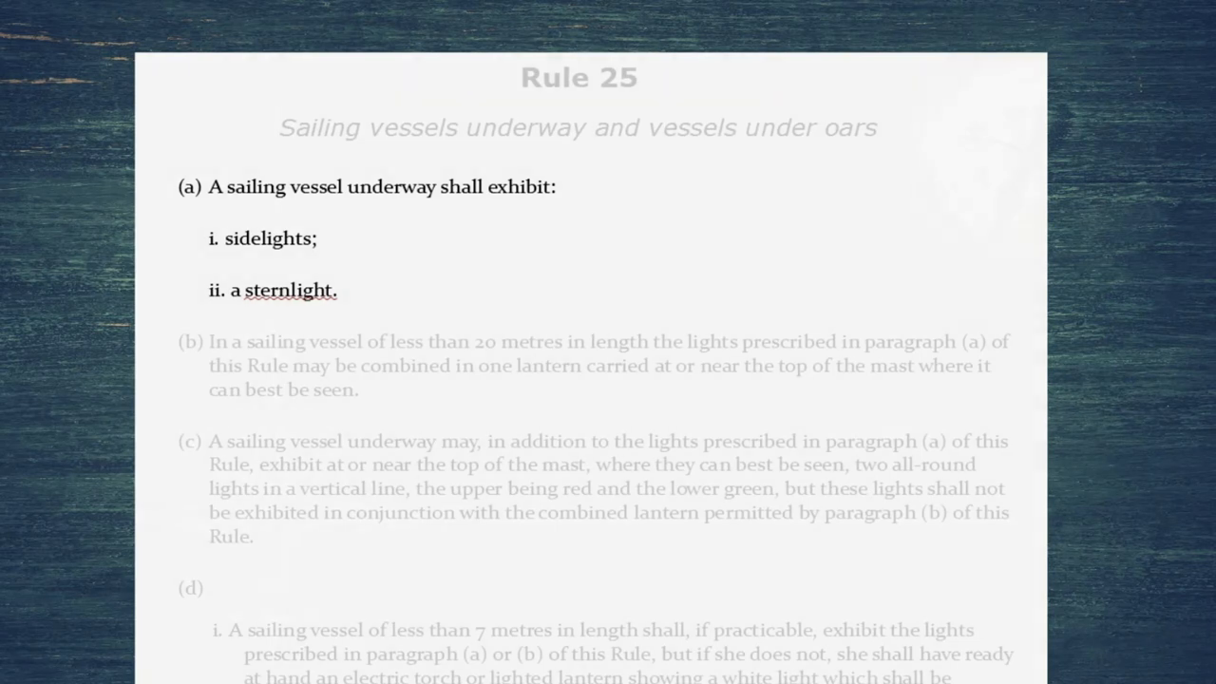
scroll("down", 3)
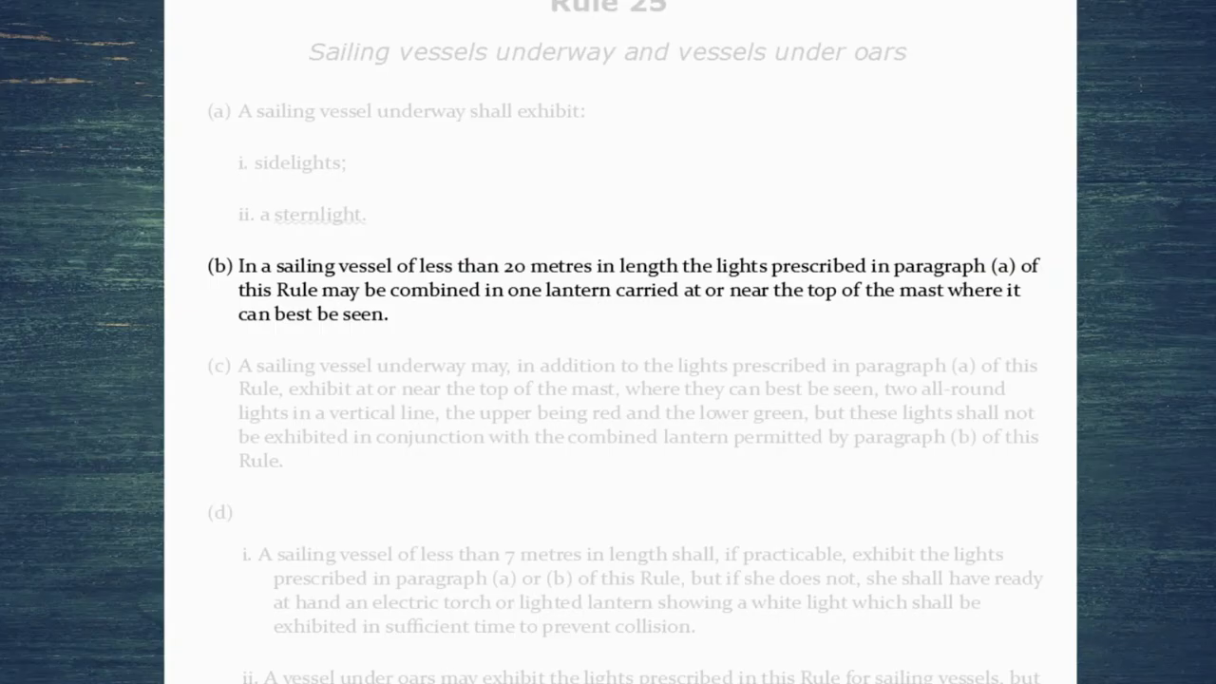
scroll("down", 3)
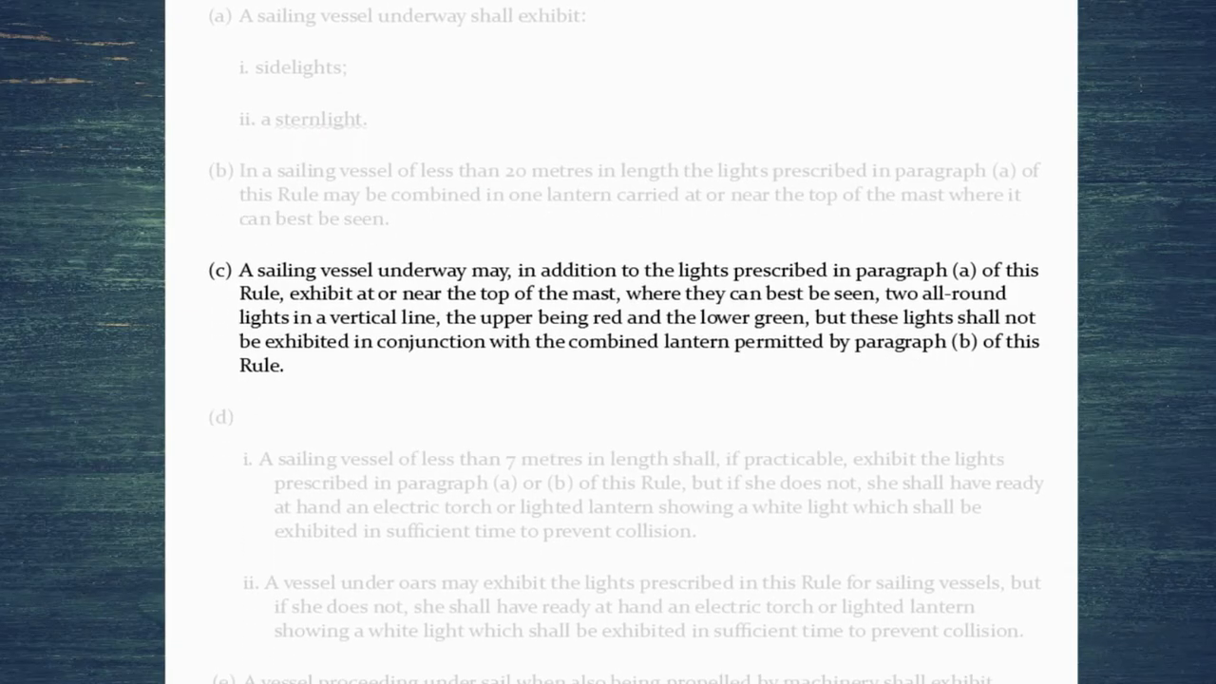